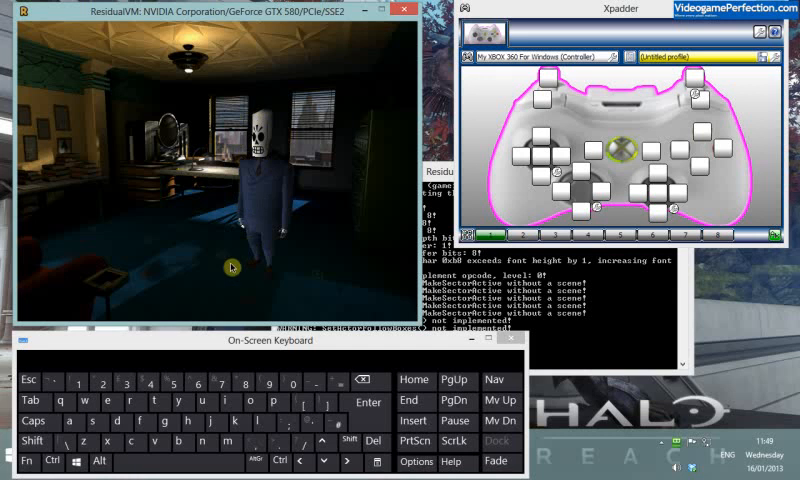
mouse_move(284, 216)
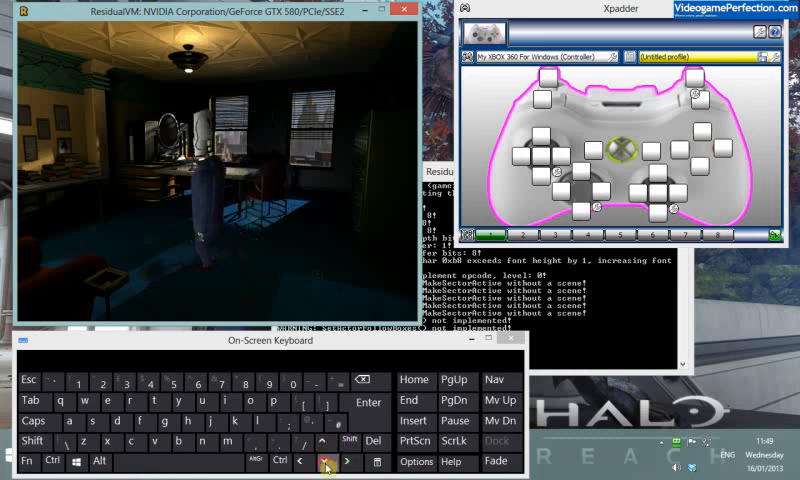
Assign the Up arrow key to the left stick's Up direction.
left_click(324, 440)
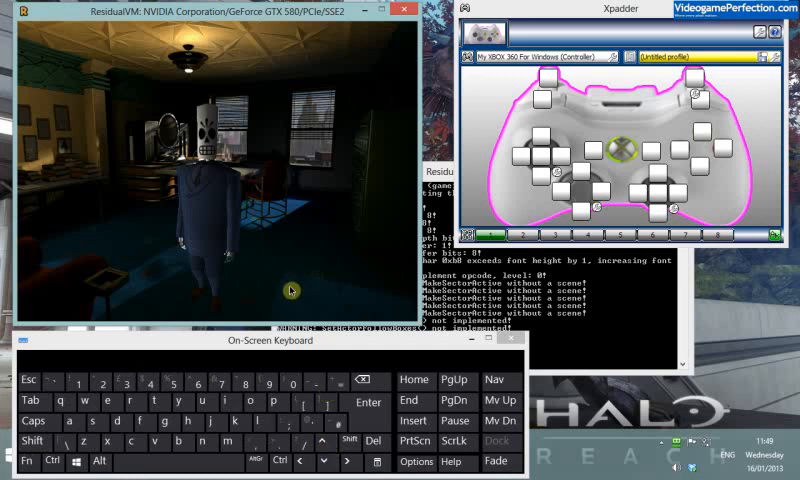
mouse_move(648, 140)
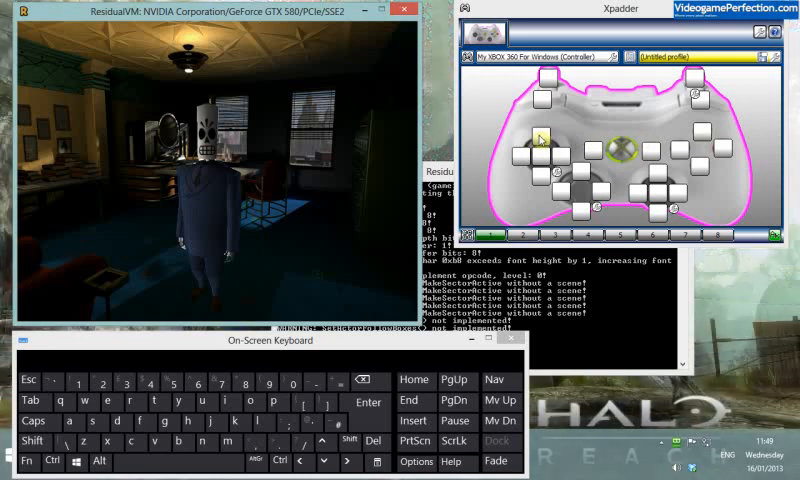
left_click(536, 136)
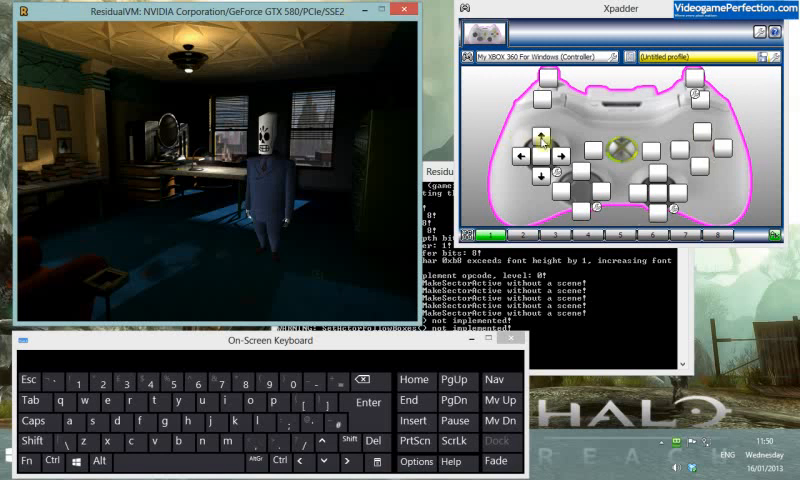
Bring up Advanced Assignment for Stick 1 Up, showing the Arrow Up hold zone.
left_click(540, 140)
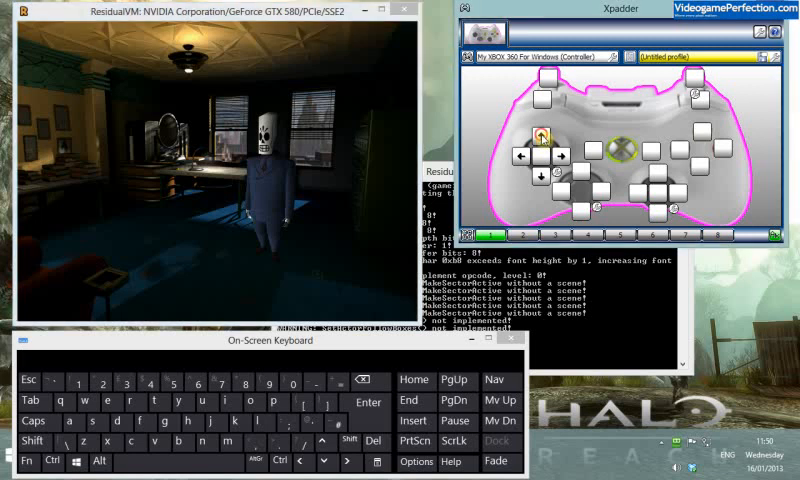
left_click(542, 132)
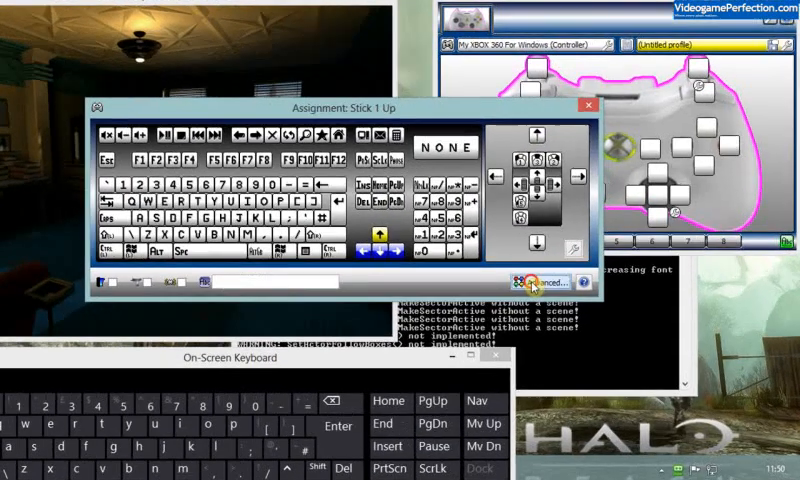
left_click(550, 282)
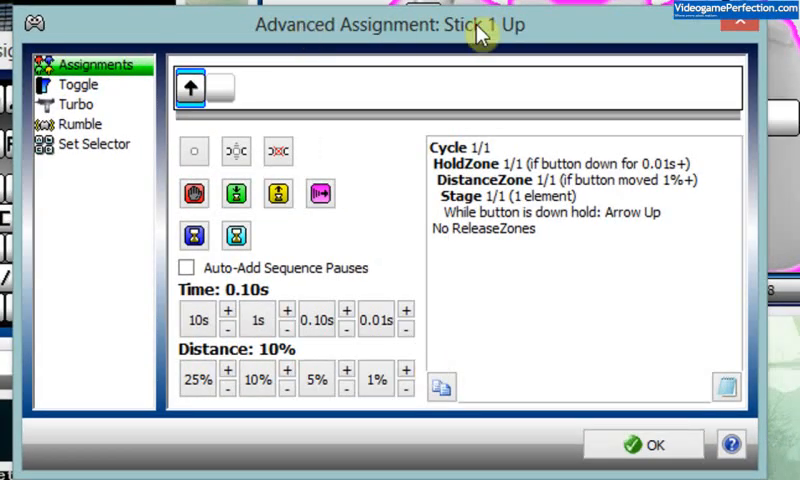
mouse_move(264, 28)
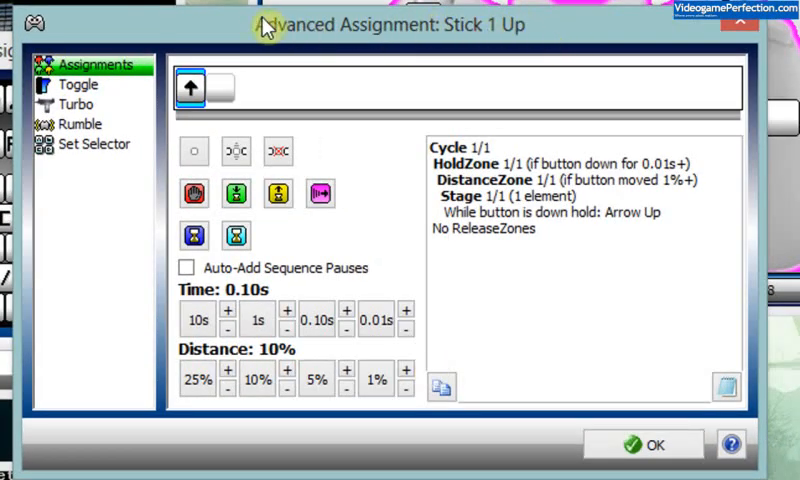
mouse_move(424, 104)
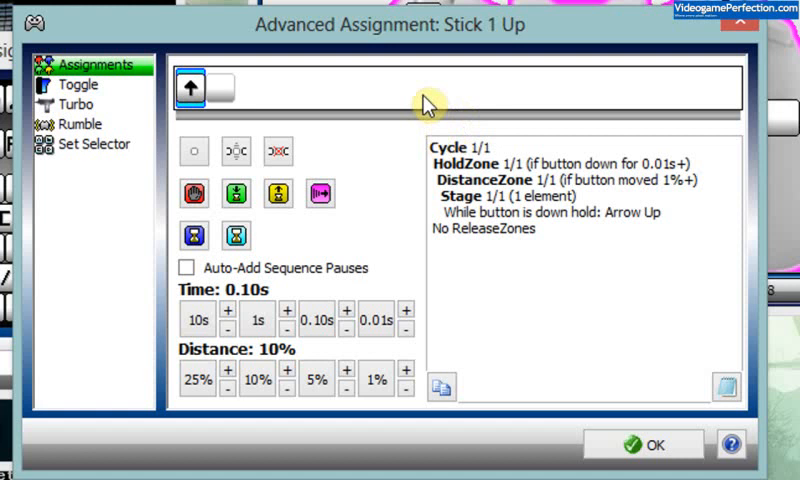
mouse_move(424, 108)
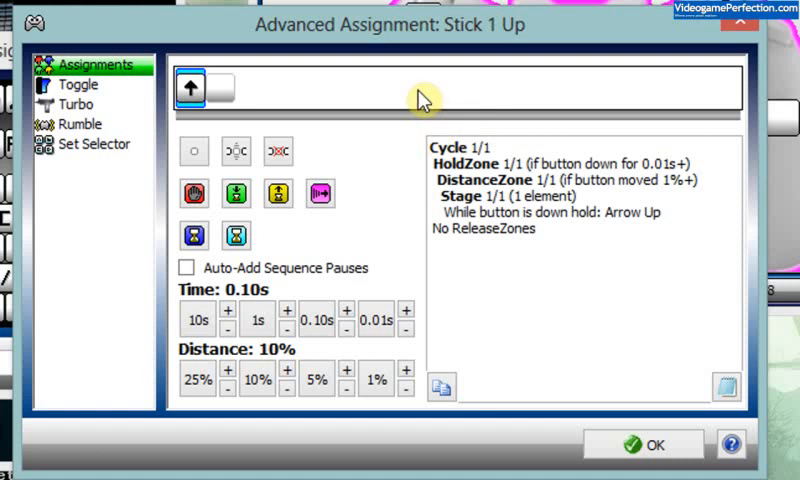
mouse_move(360, 24)
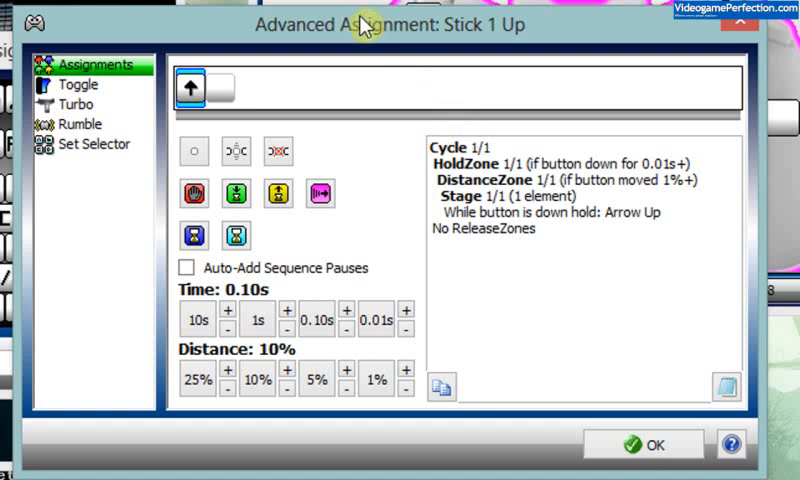
mouse_move(490, 152)
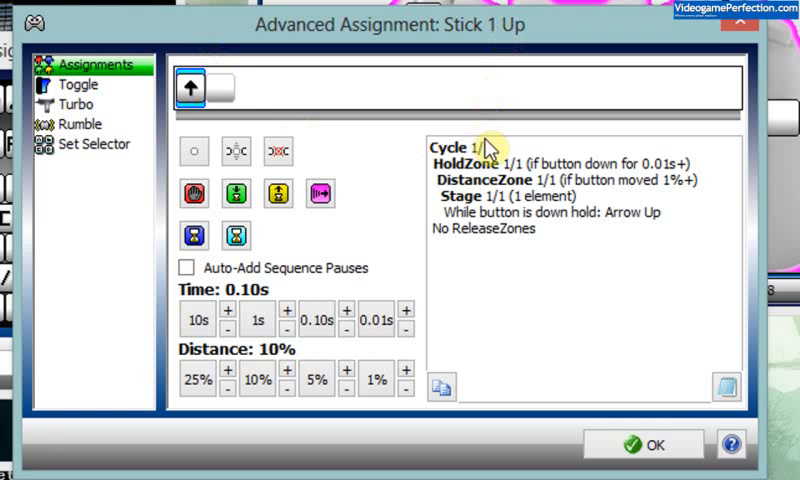
mouse_move(340, 110)
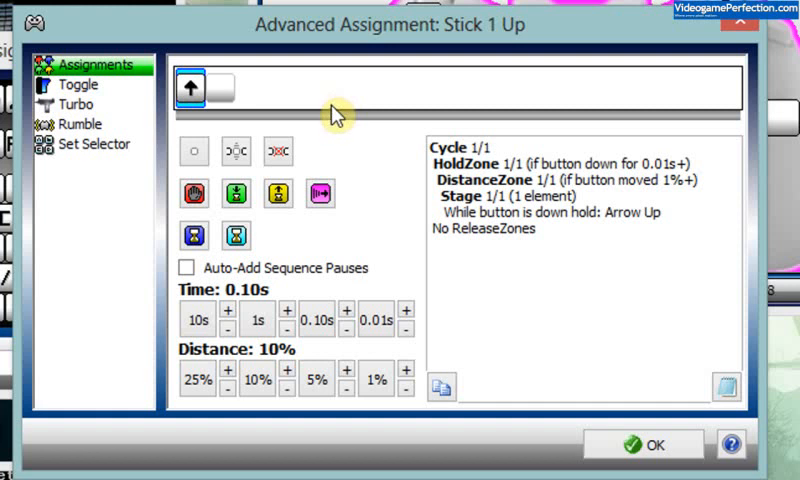
mouse_move(272, 128)
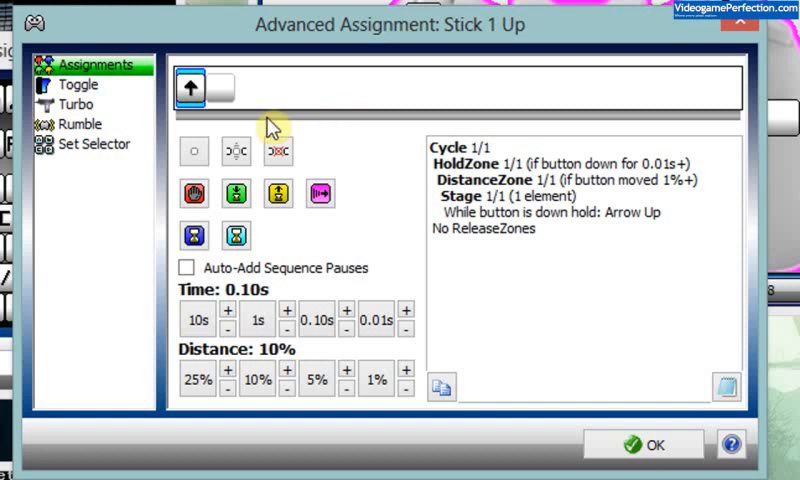
mouse_move(230, 90)
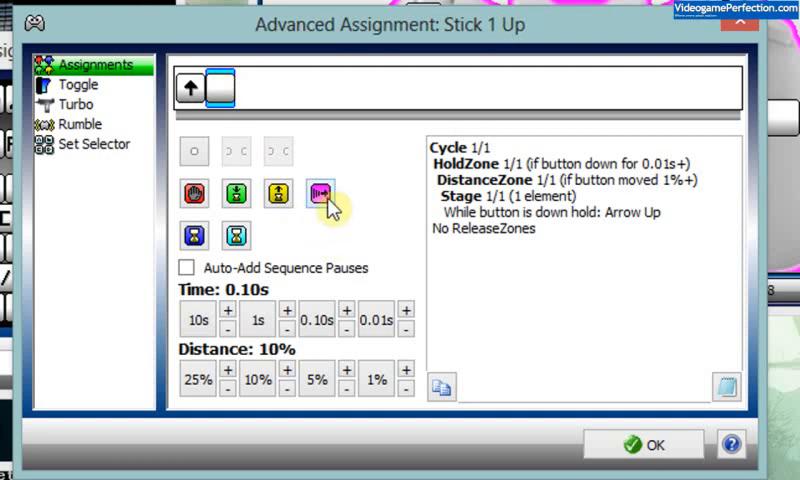
mouse_move(330, 192)
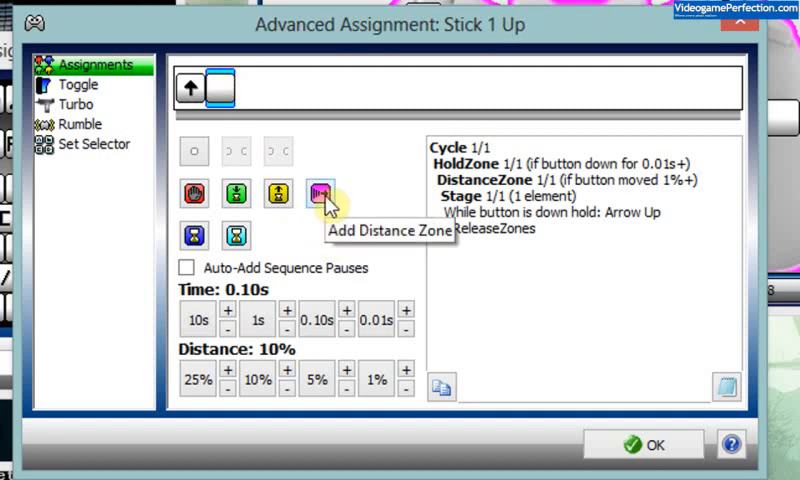
Add a second distance zone at 85% to Stick 1 Up with an empty slot after it.
left_click(320, 192)
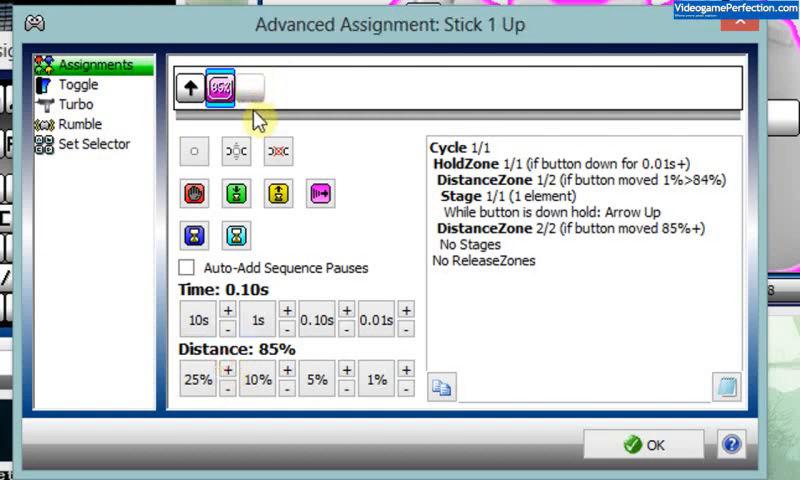
mouse_move(262, 88)
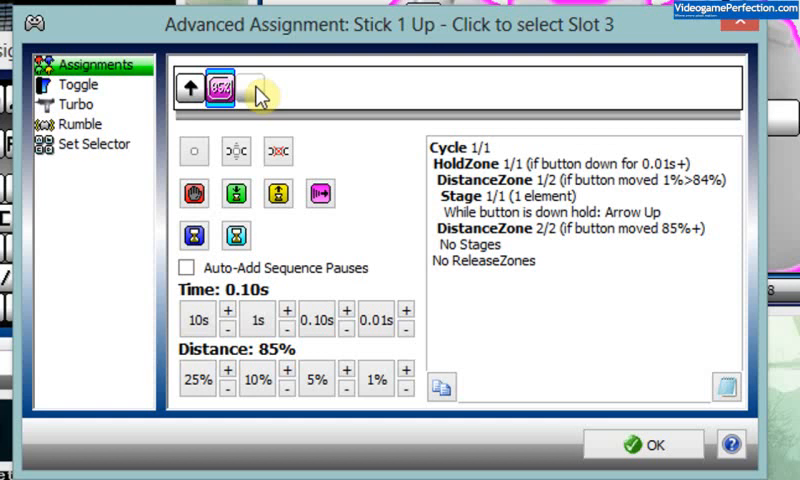
left_click(250, 88)
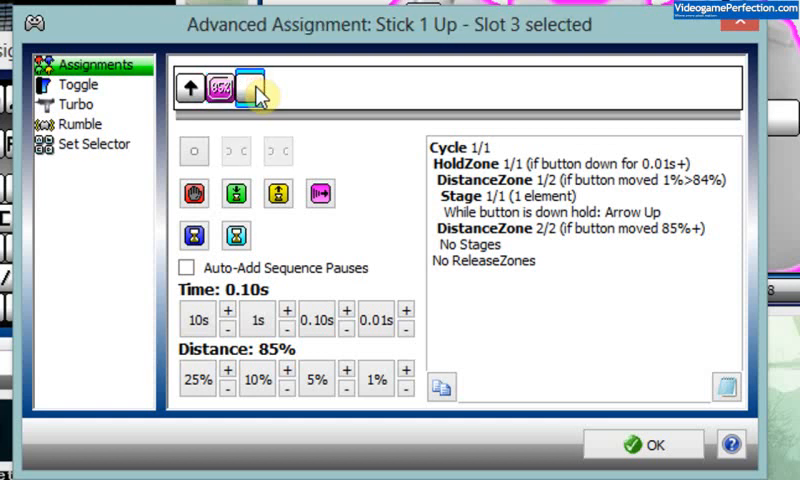
left_click(256, 88)
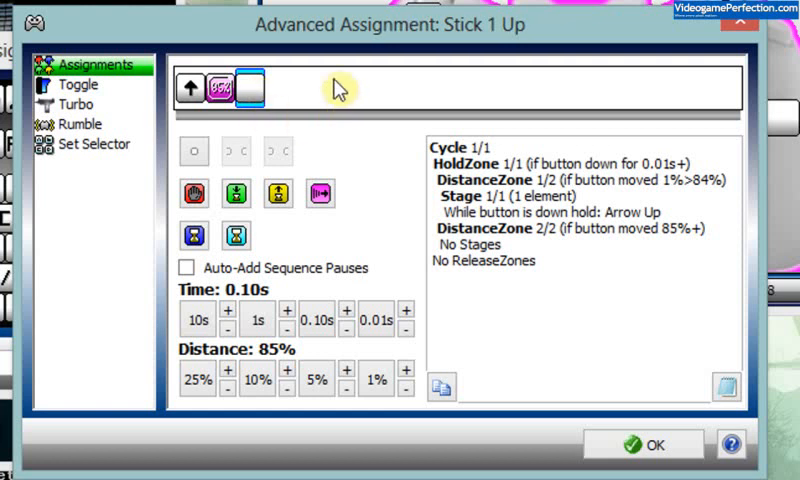
Fill the 85% zone slot with Left Shift+Arrow Up and verify both slots.
left_click(280, 88)
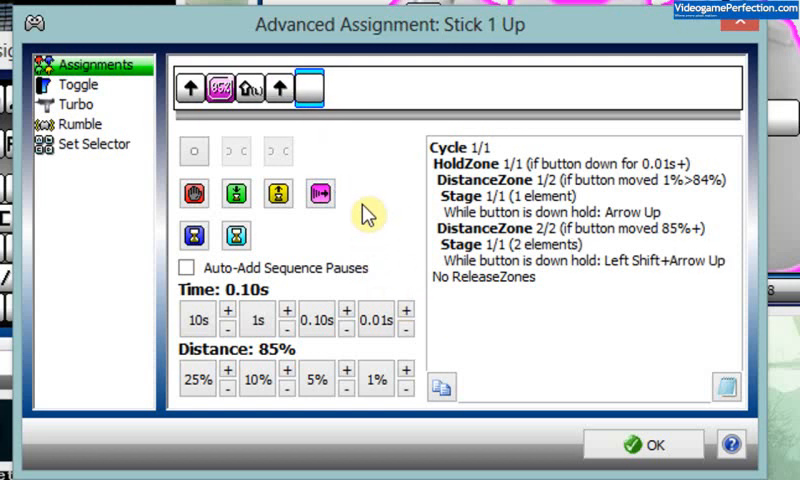
mouse_move(192, 88)
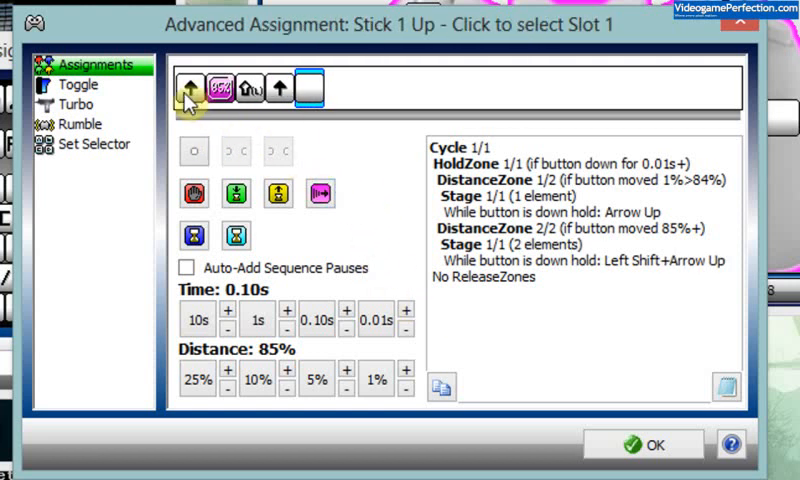
left_click(192, 88)
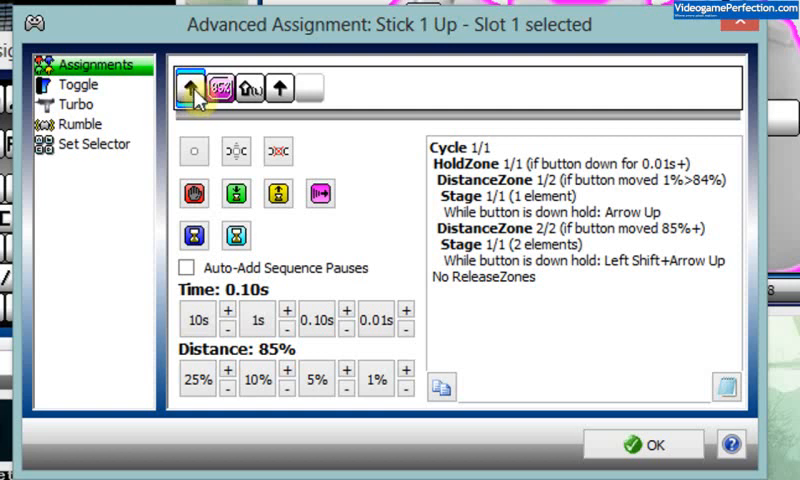
mouse_move(220, 88)
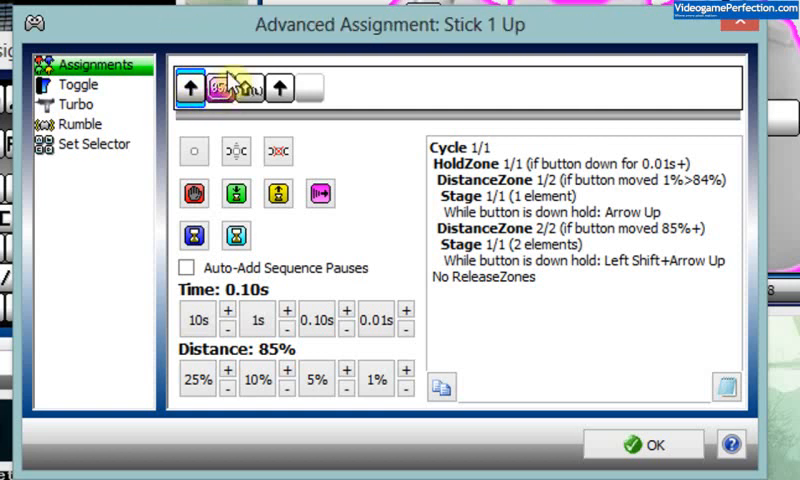
mouse_move(228, 88)
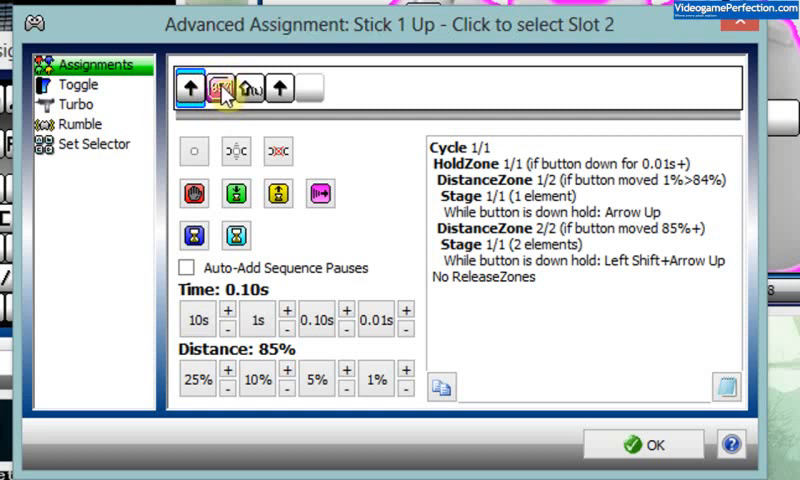
left_click(250, 88)
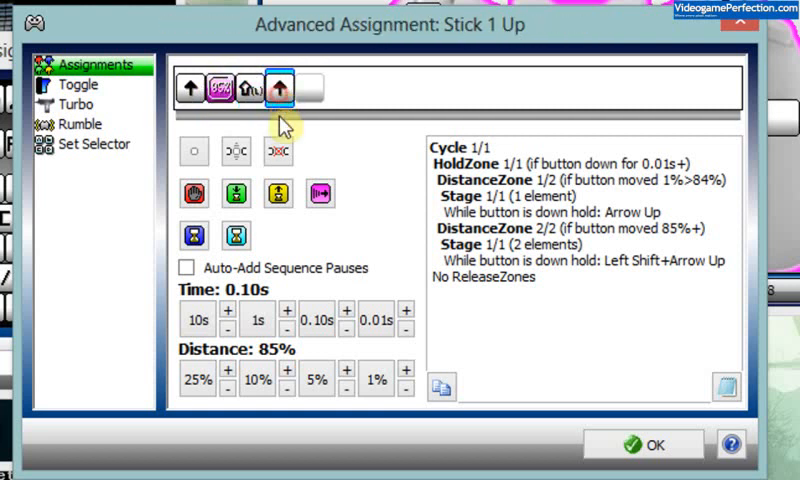
mouse_move(644, 444)
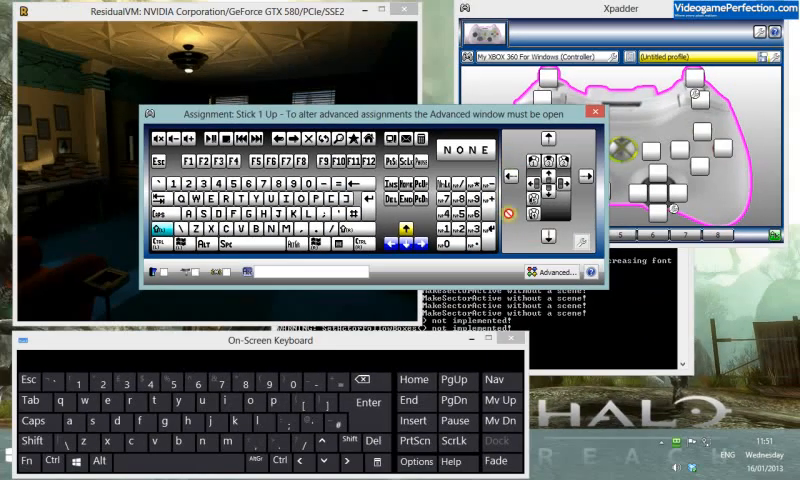
Dismiss the assignment popup and focus ResidualVM to walk and run Manny with the stick.
left_click(596, 112)
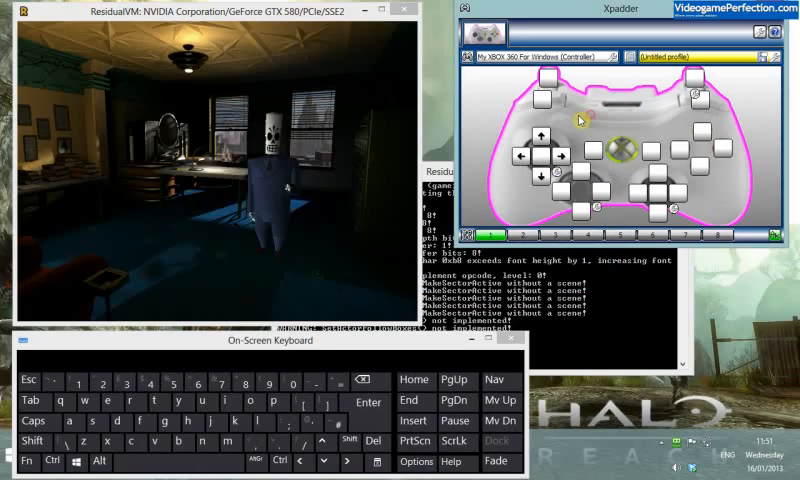
mouse_move(340, 172)
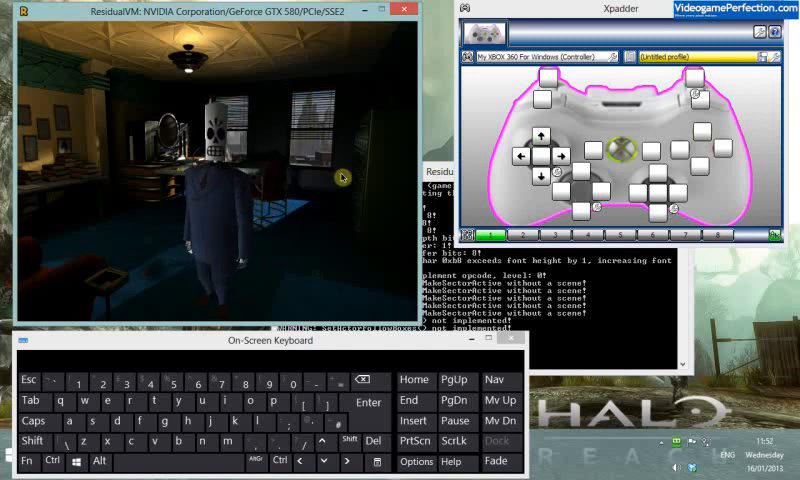
left_click(540, 184)
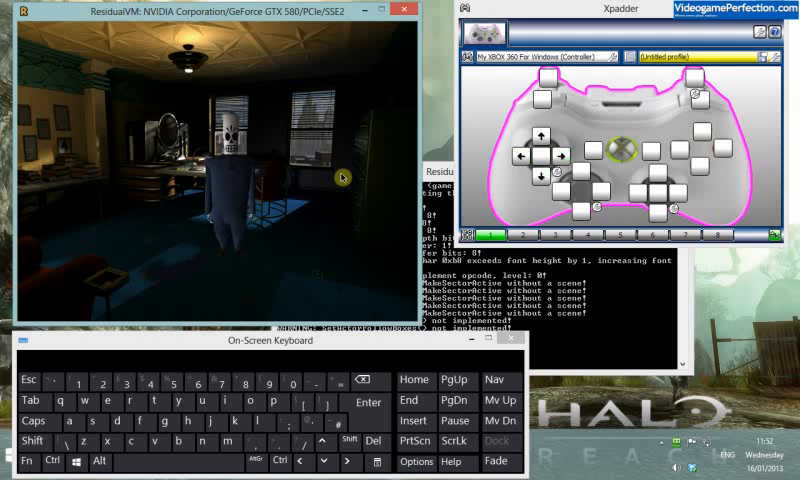
mouse_move(480, 138)
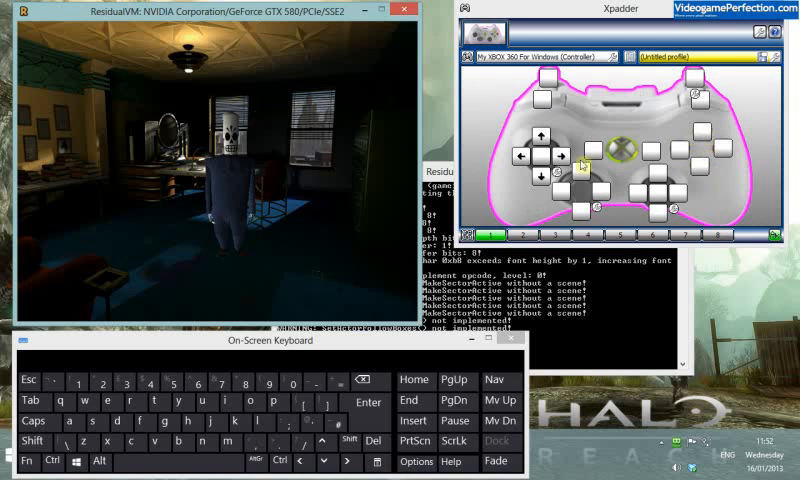
mouse_move(484, 132)
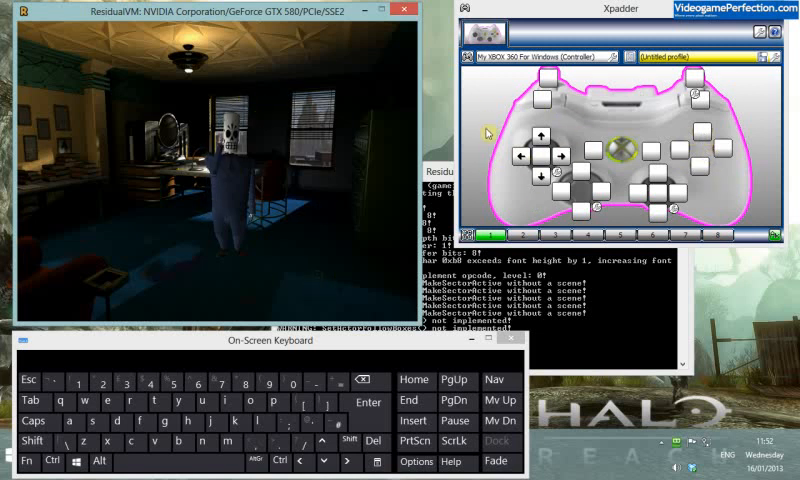